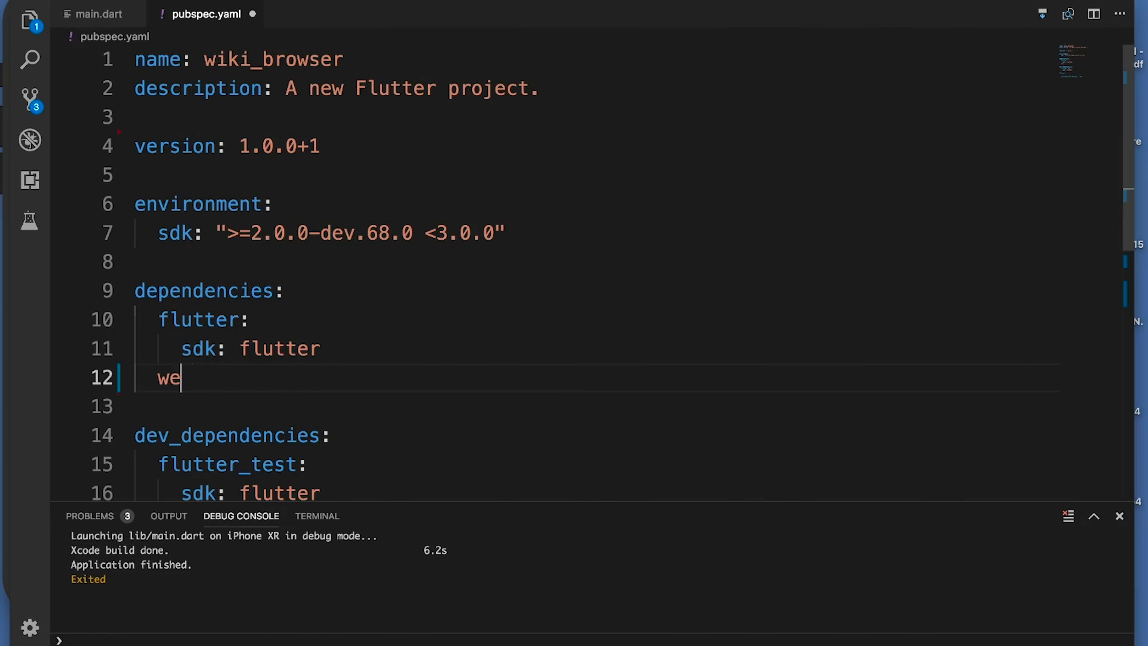
Add webview_flutter: ^0.3.0 under dependencies in pubspec.yaml and save the file.
text(bview_flutter: ^0.3.0)
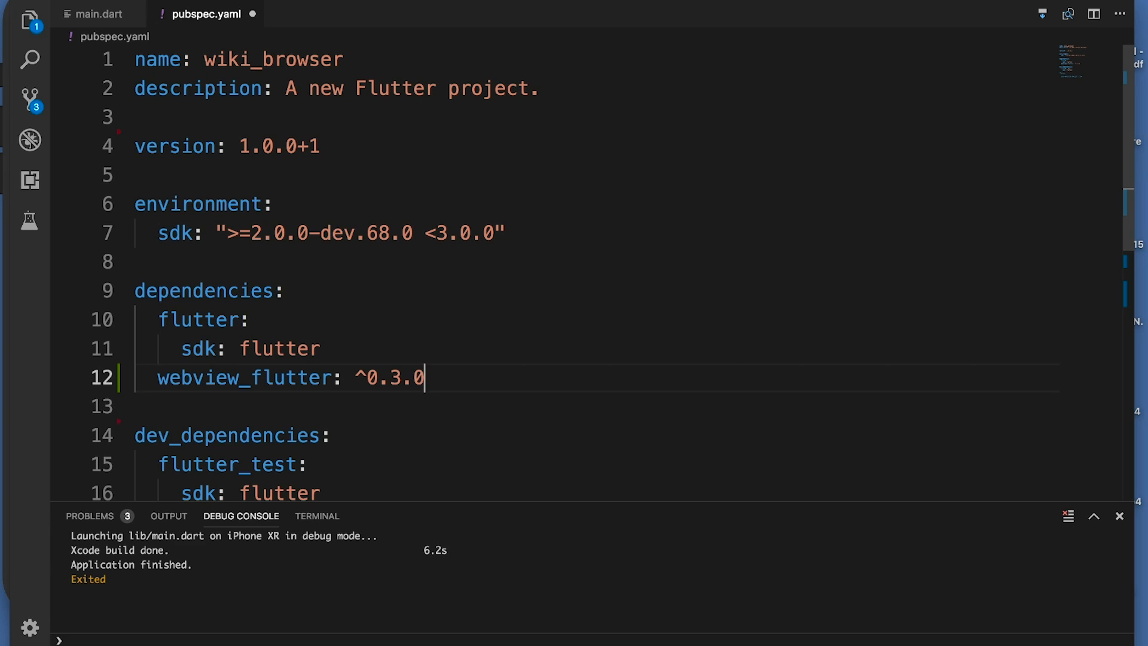
click(99, 13)
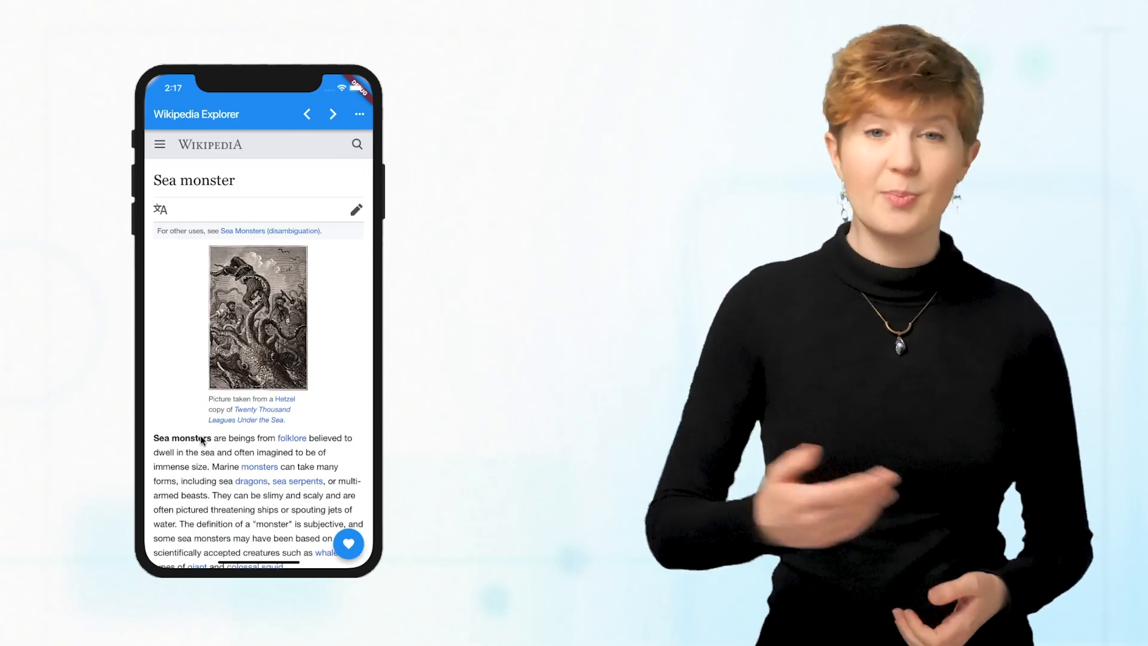
Follow links in the Sea monster article through to the Kraken article.
scroll(down, 3)
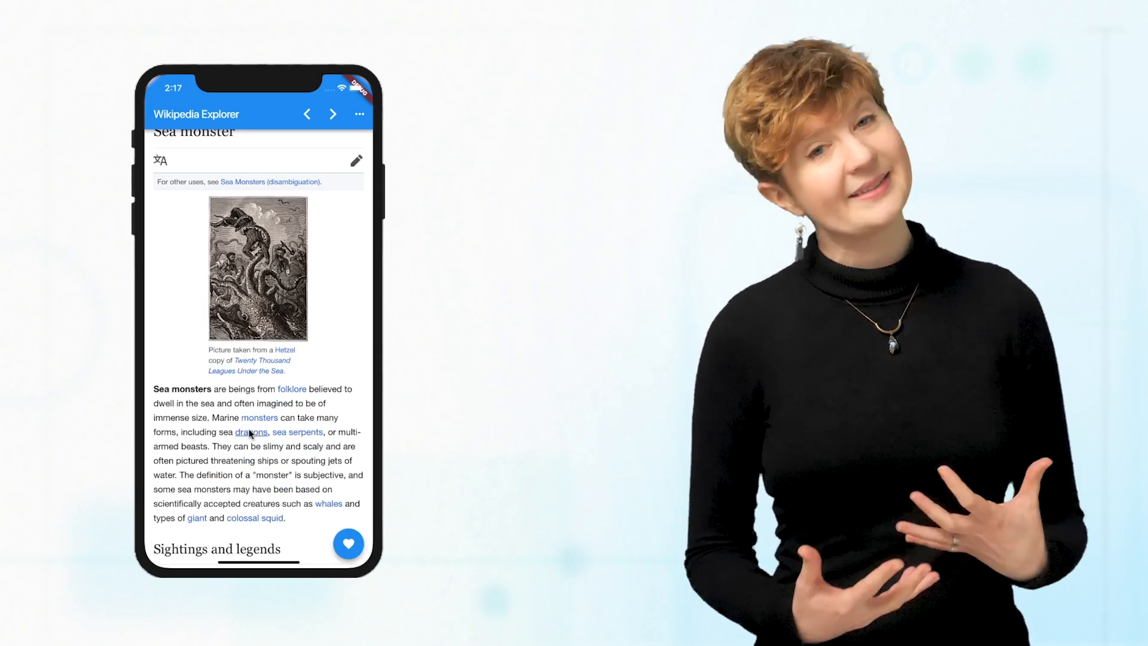
click(359, 114)
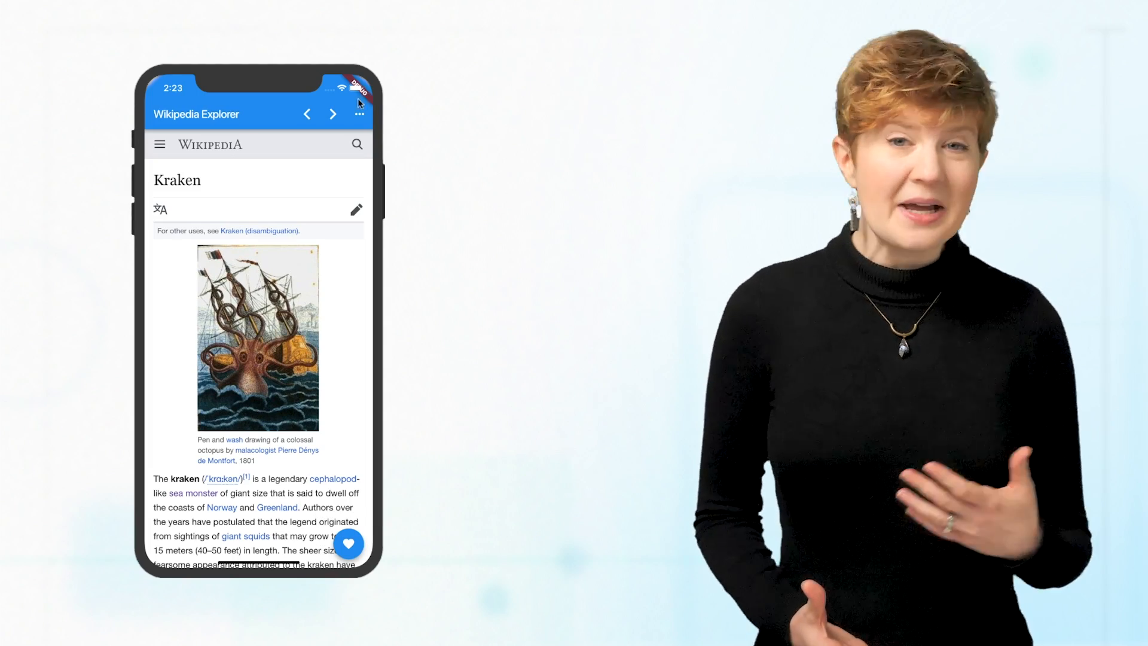
click(359, 113)
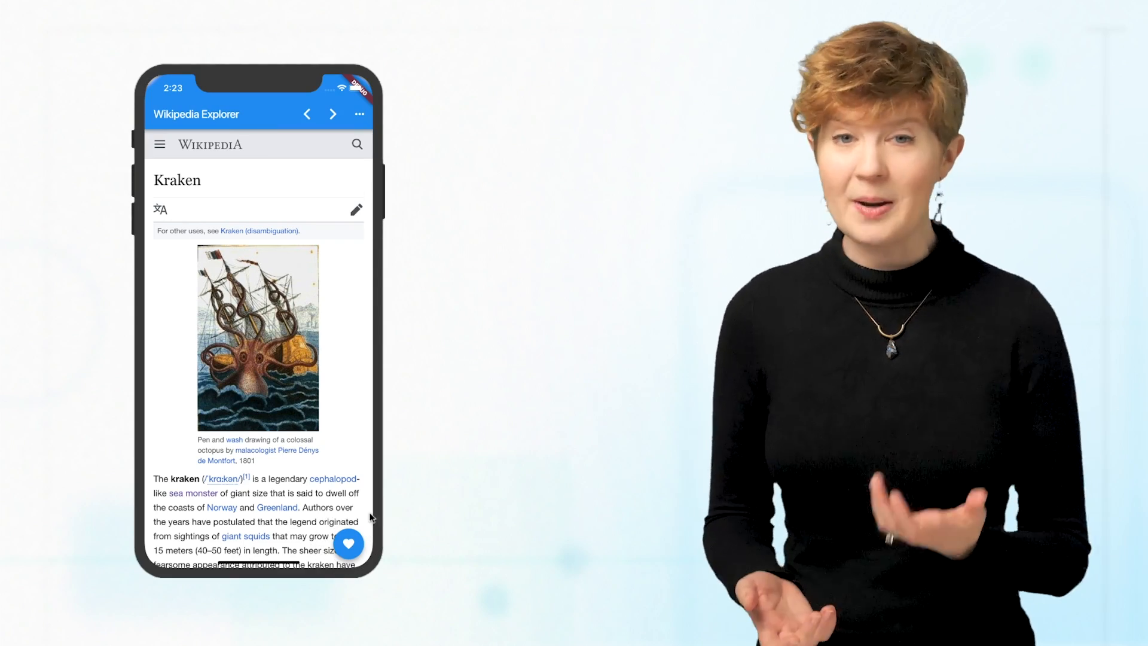
click(360, 114)
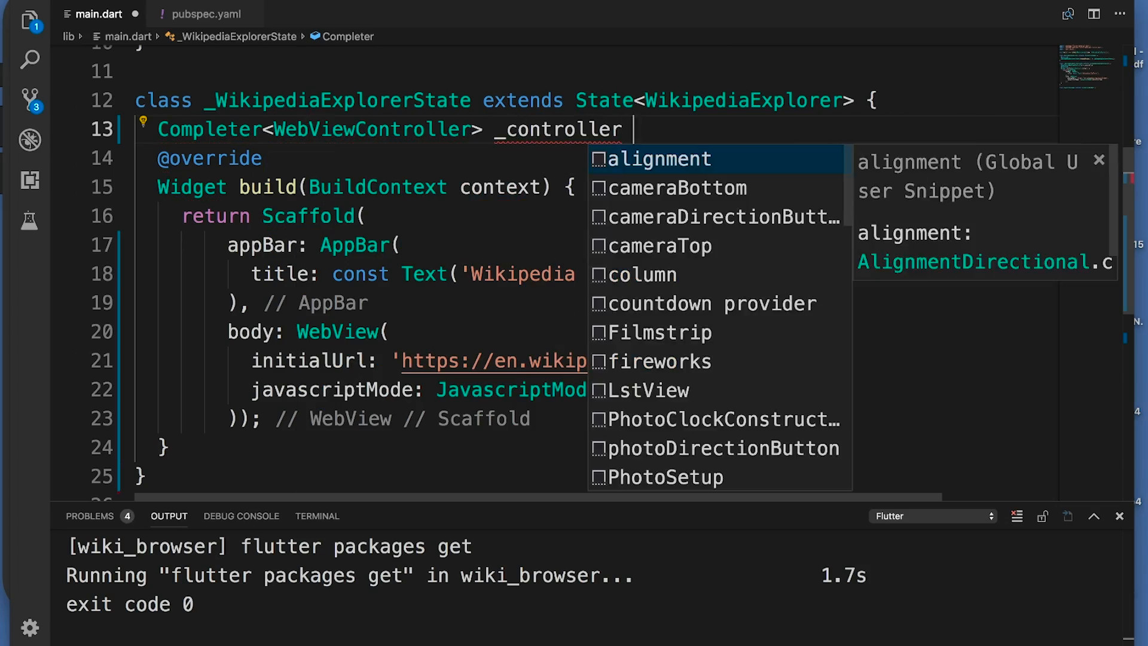
Add the Completer<WebViewController> field, onWebViewCreated and FutureBuilder bookmark button, then favorite Kraken.
text(= Completer<WebViewController>();)
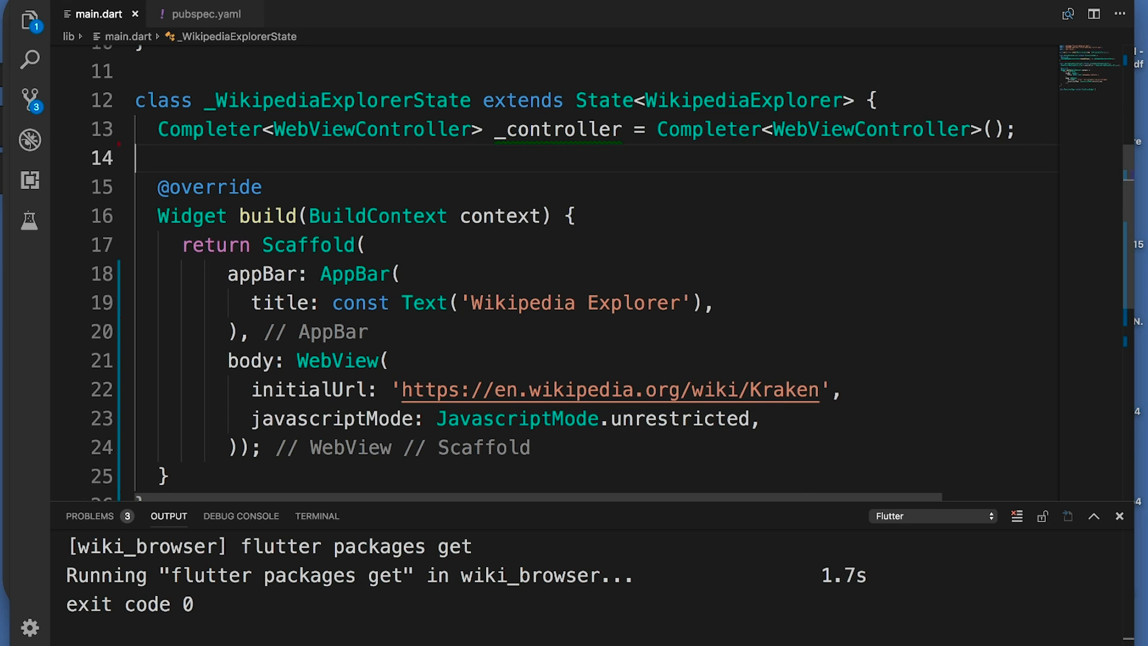
text(onWebViewCreated: (WebViewController contro)
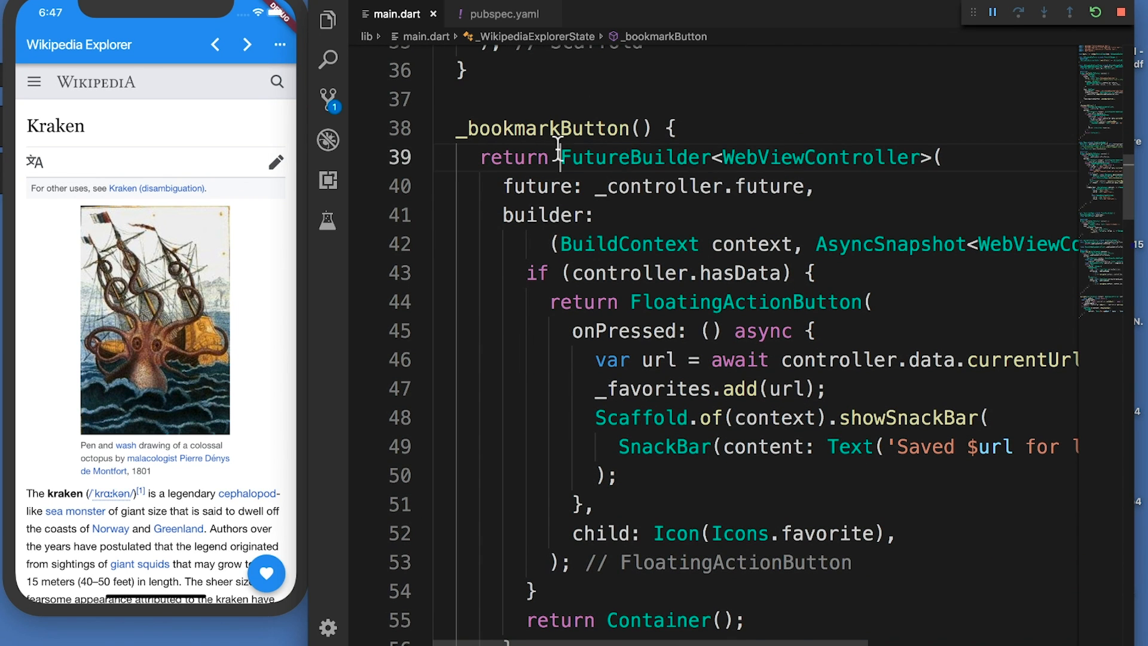
drag(563, 157, 820, 186)
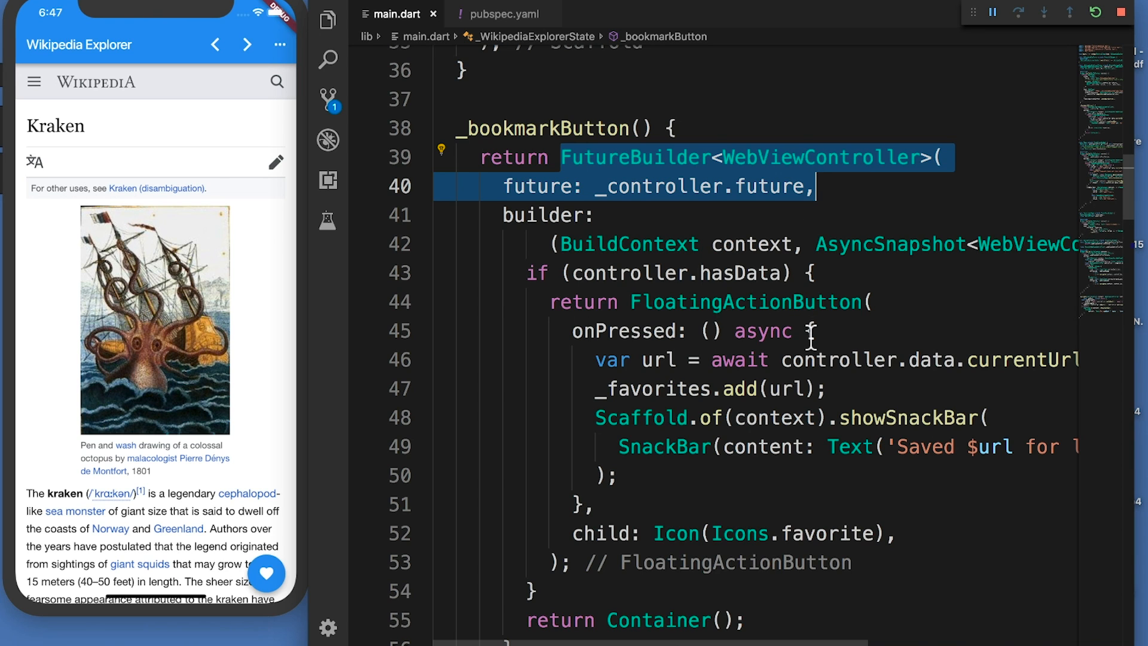
double_click(1007, 360)
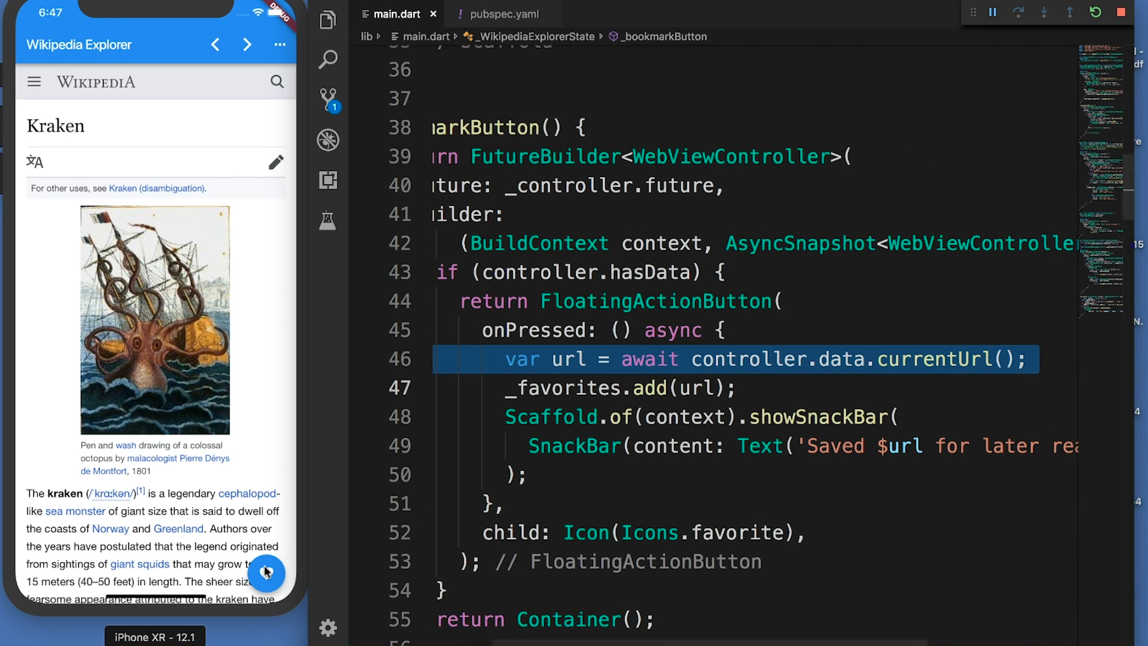
click(266, 572)
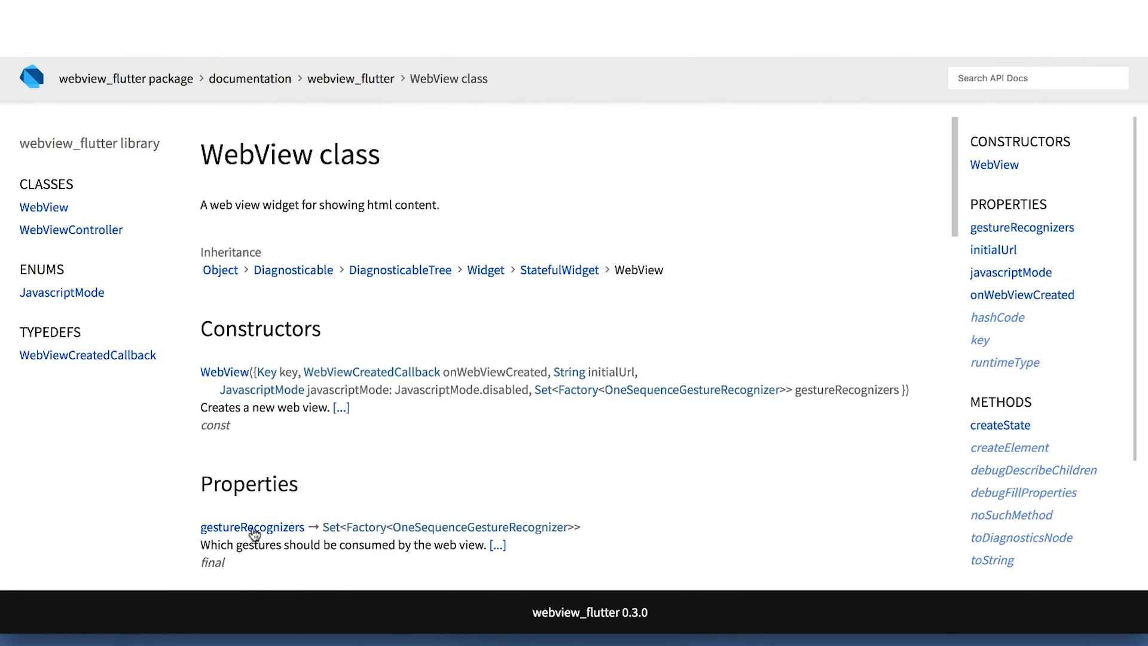
Open the gestureRecognizers property page from the WebView class Properties list.
click(251, 527)
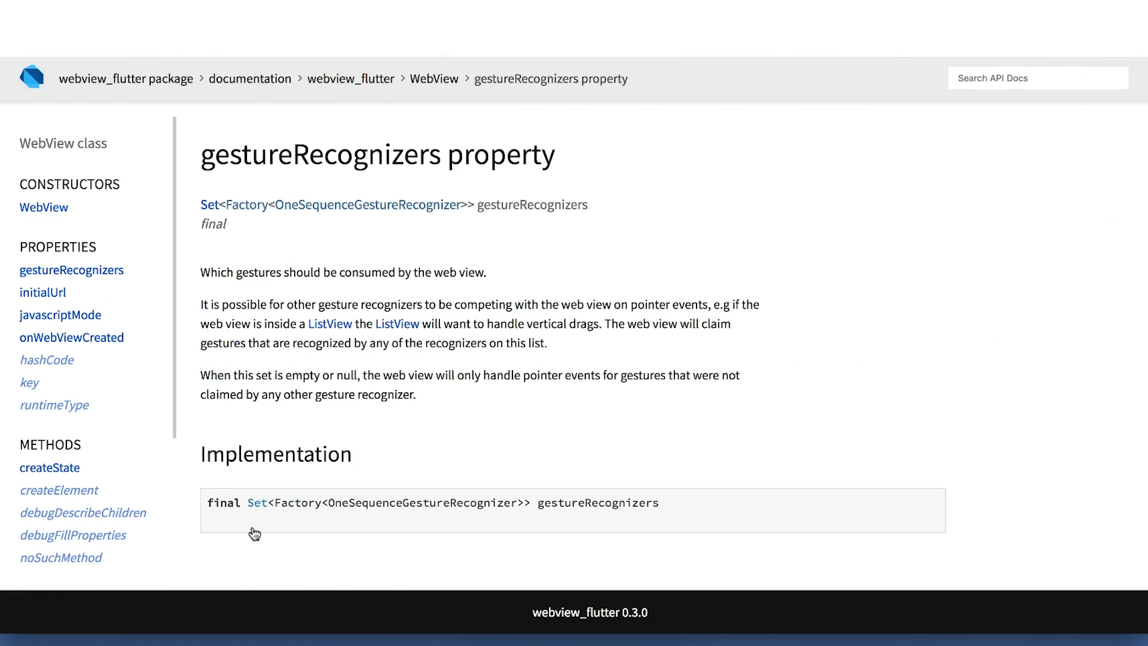
mouse_move(336, 208)
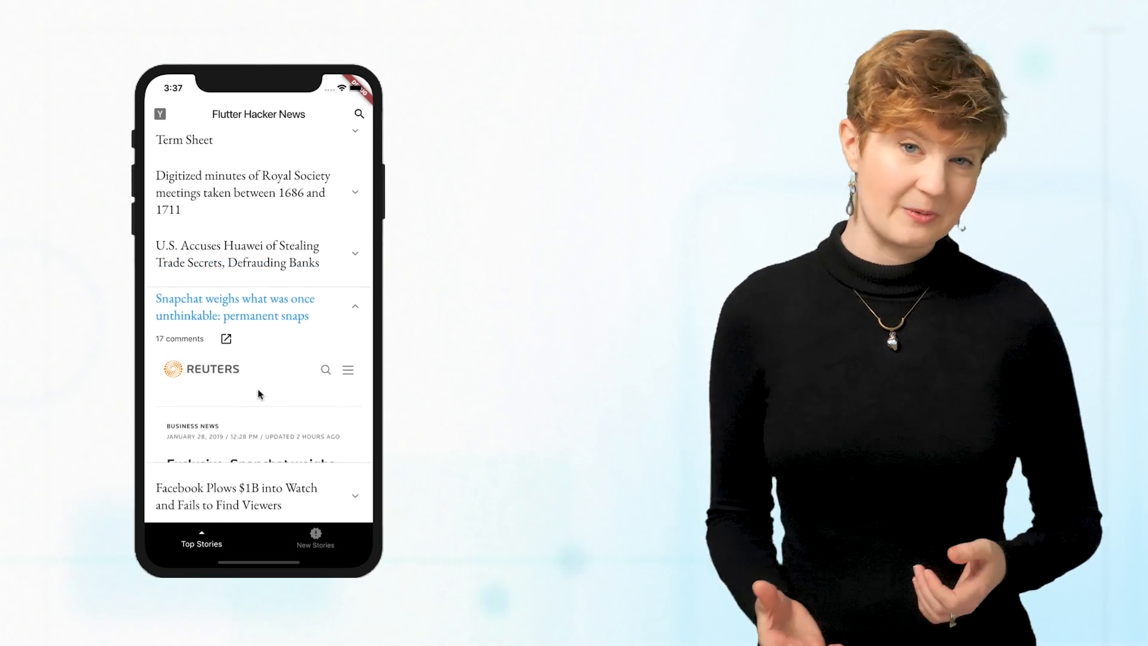
scroll(down, 3)
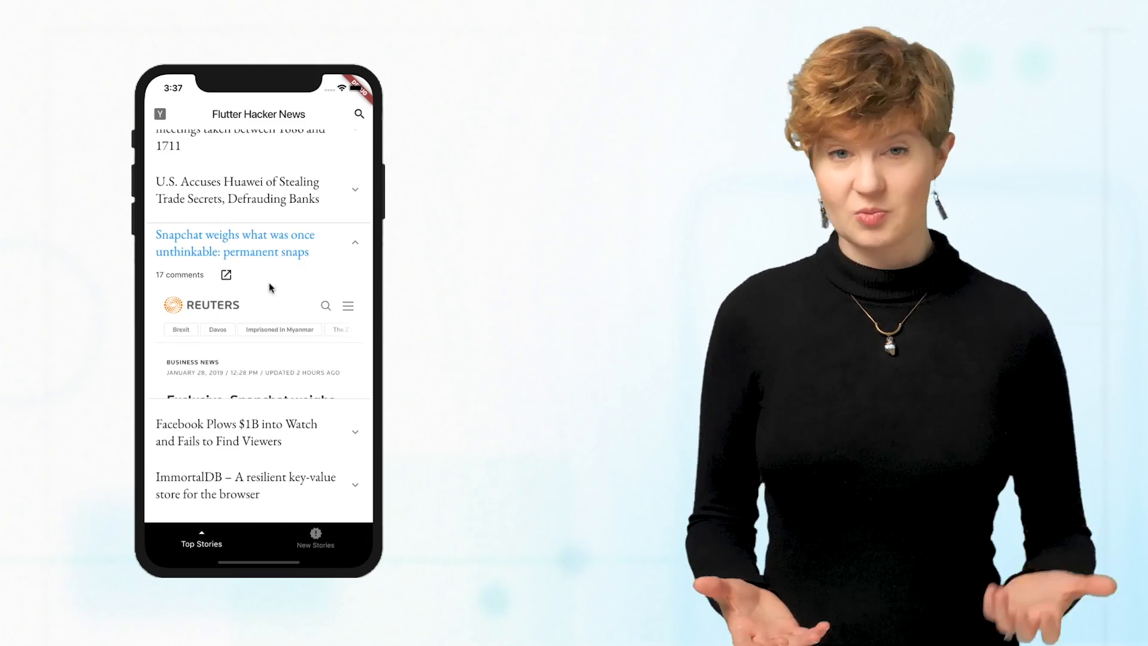
scroll(down, 3)
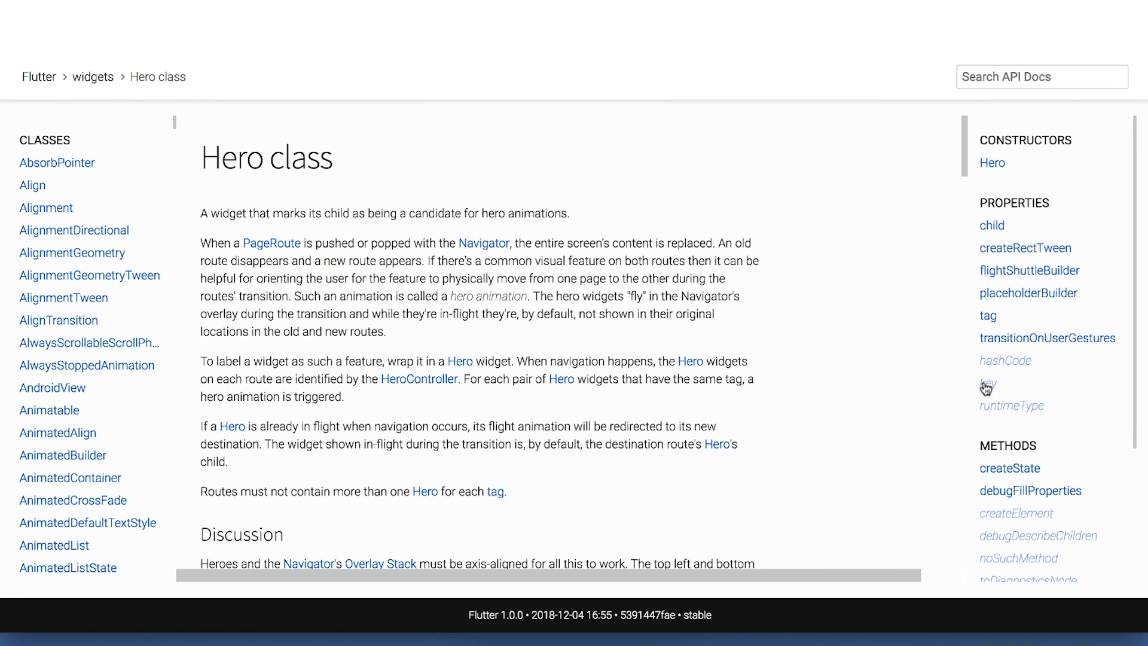
mouse_move(988, 385)
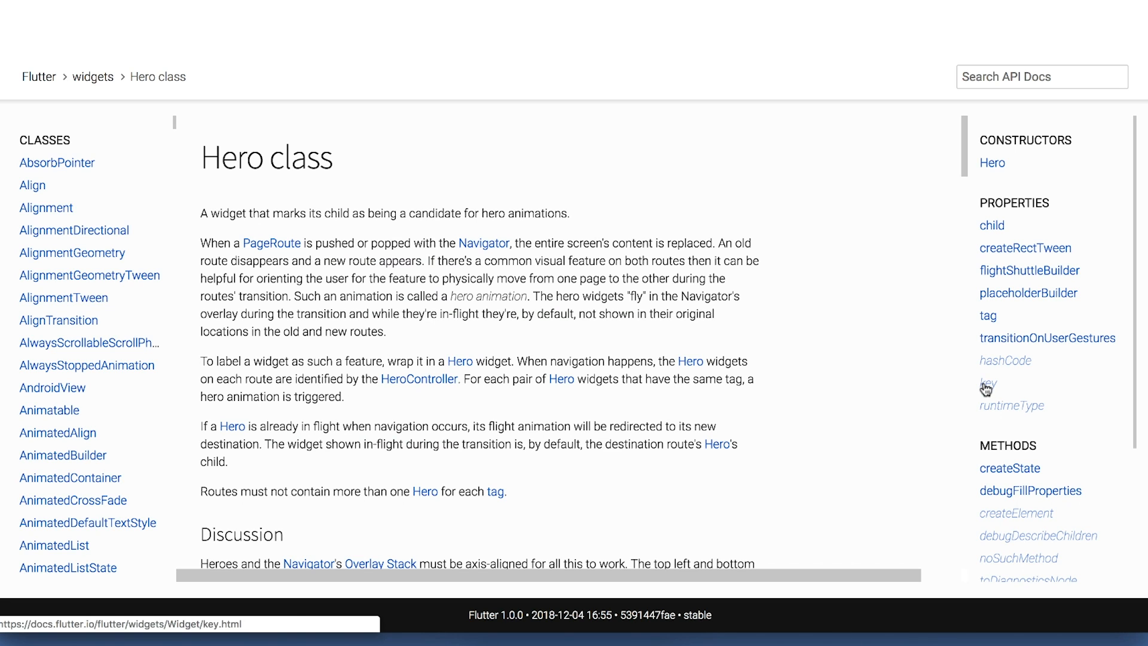
Open the key property page from the Hero class Properties sidebar.
click(988, 382)
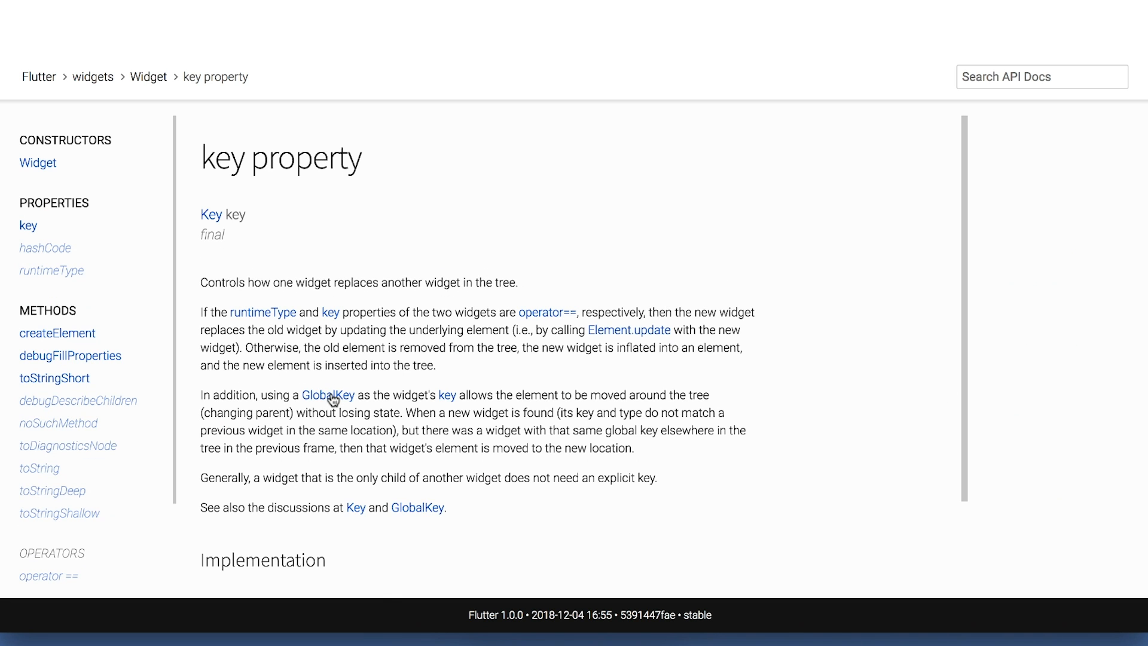